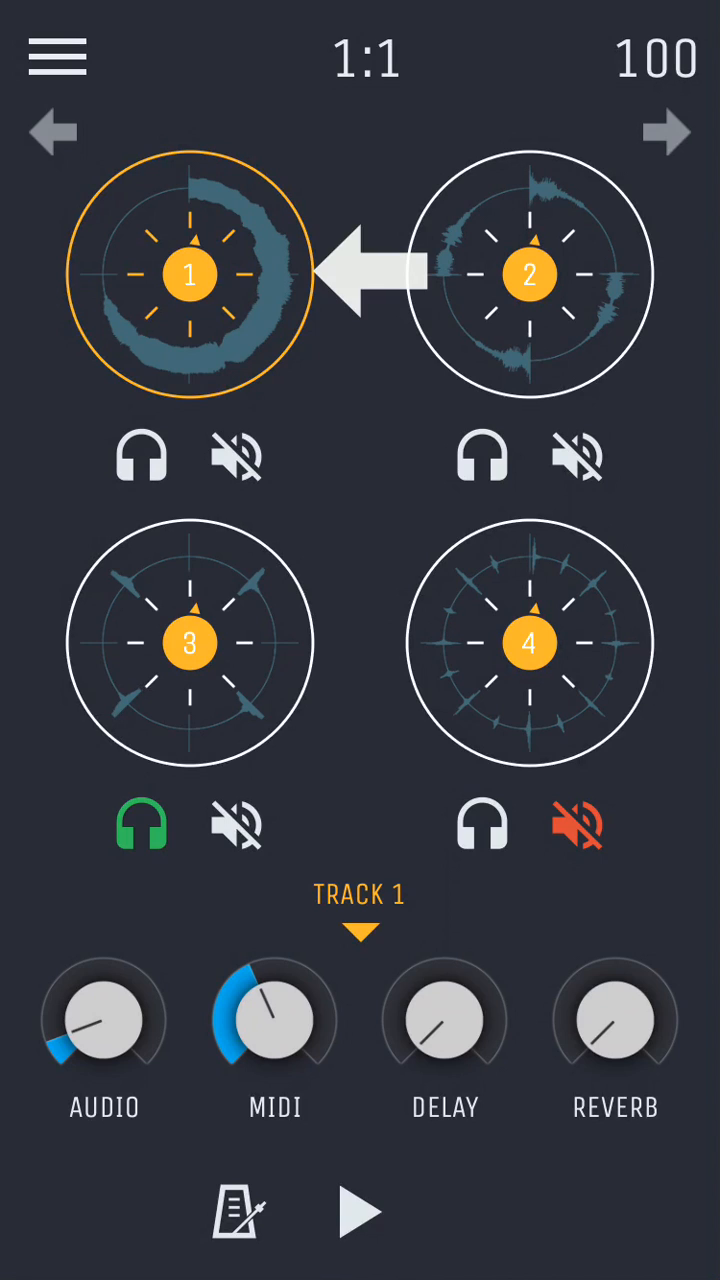
# Select track 2 so its yellow ring and TRACK 2 mix knobs are shown.
pyautogui.click(367, 274)
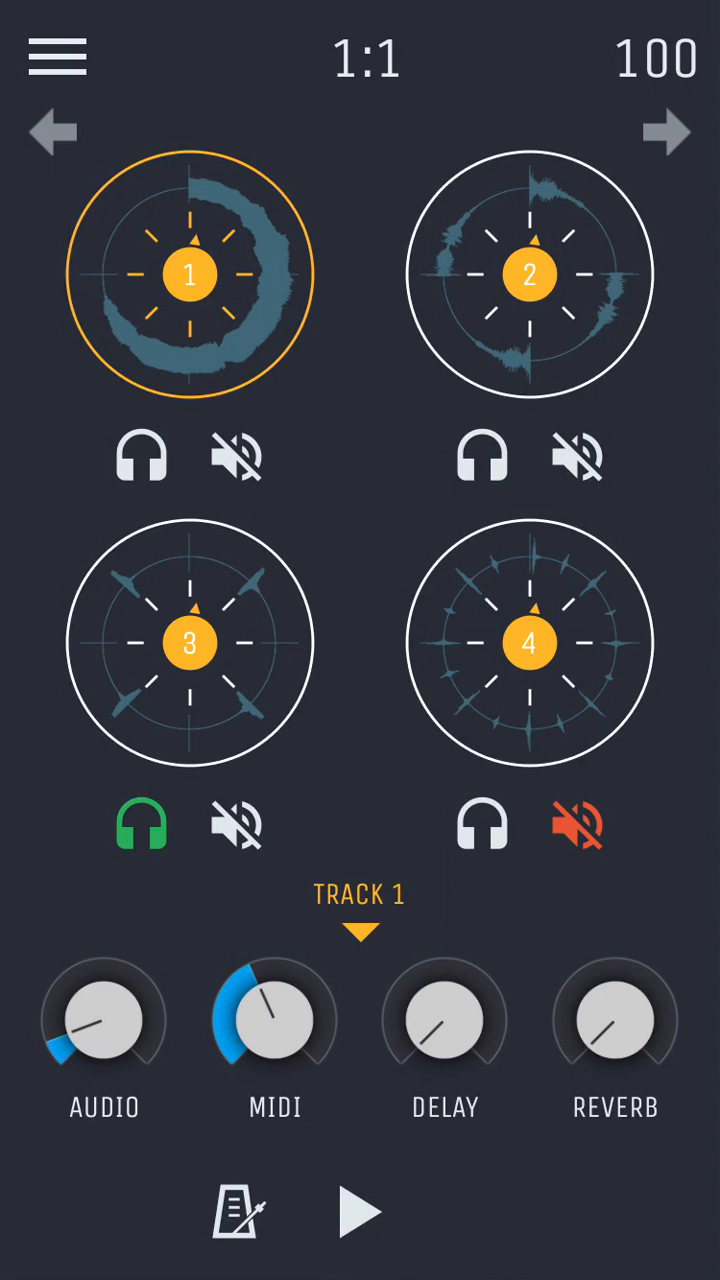
pyautogui.click(527, 273)
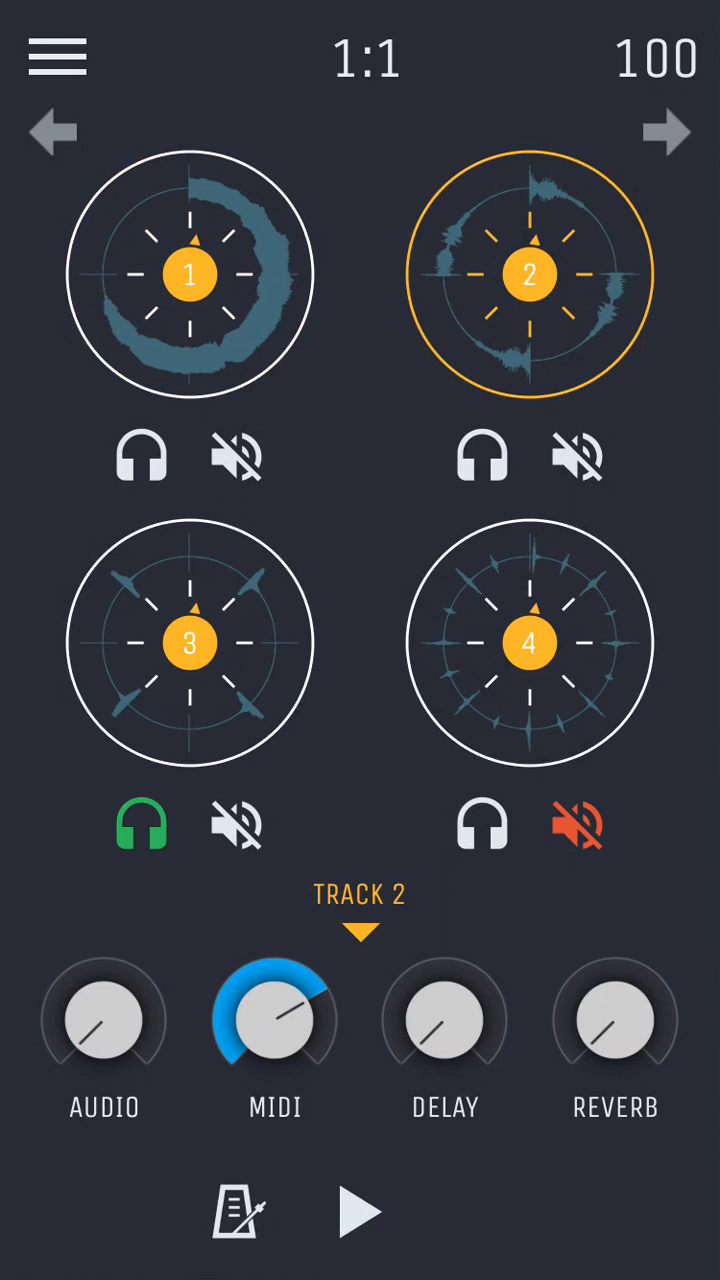
pyautogui.click(484, 457)
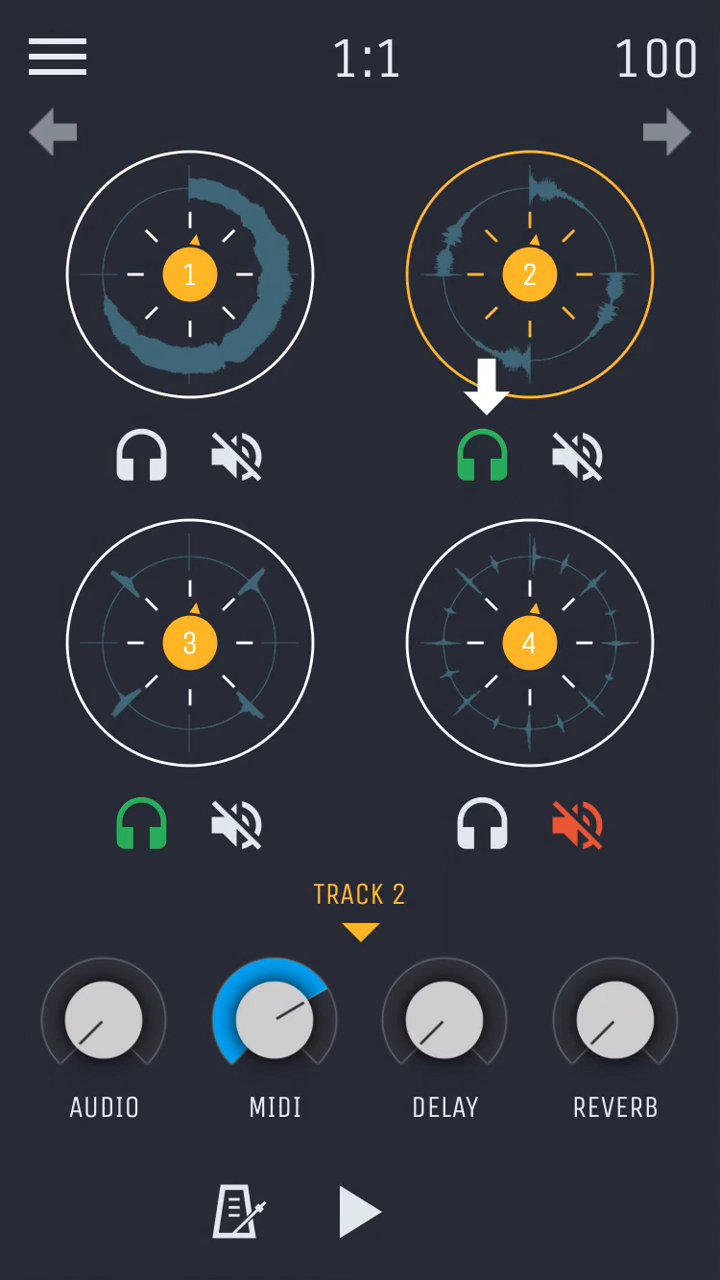
pyautogui.click(482, 457)
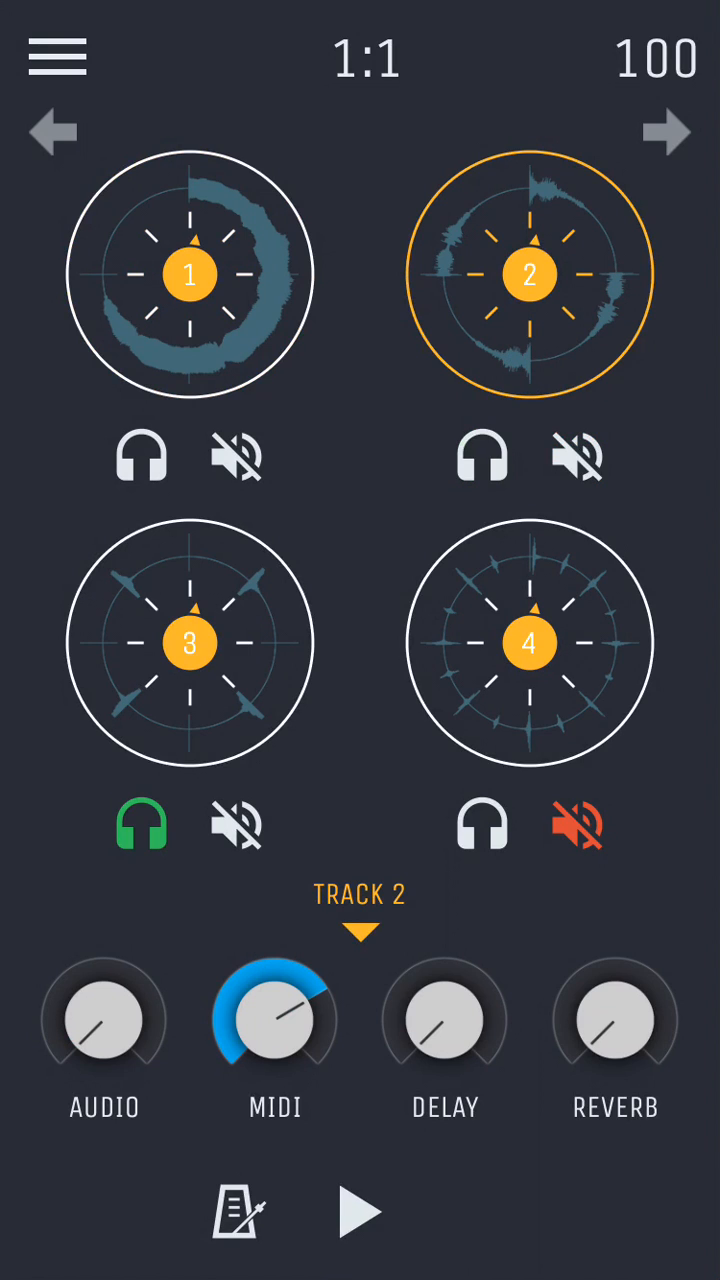